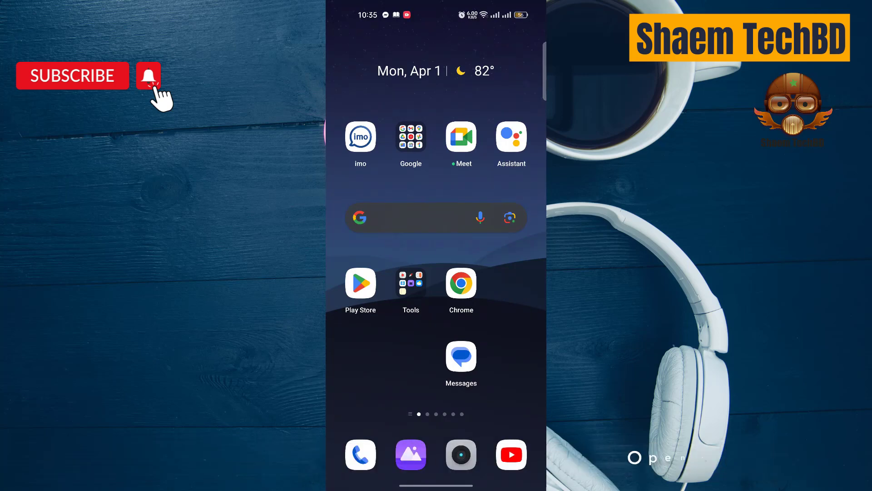
Browse the app drawer and search the installed apps to reach Settings.
{"action": "scroll", "scroll_direction": "up", "scroll_amount": 3}
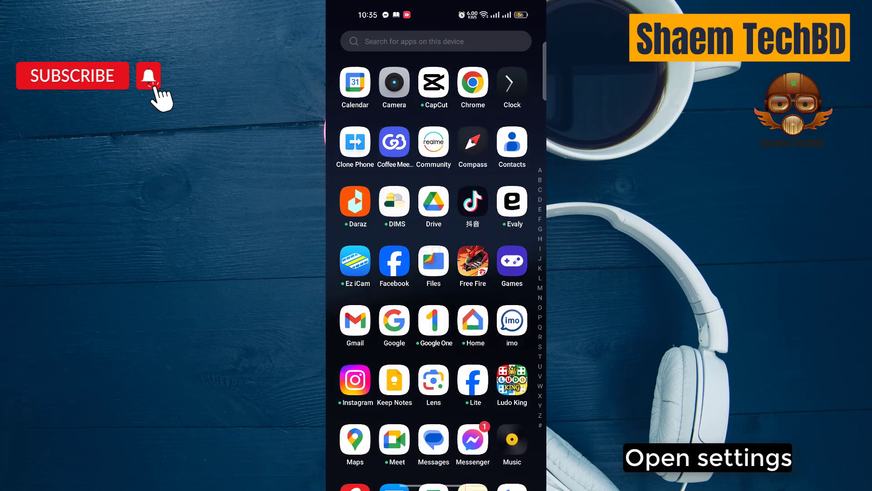
{"action": "scroll", "scroll_direction": "down", "scroll_amount": 3}
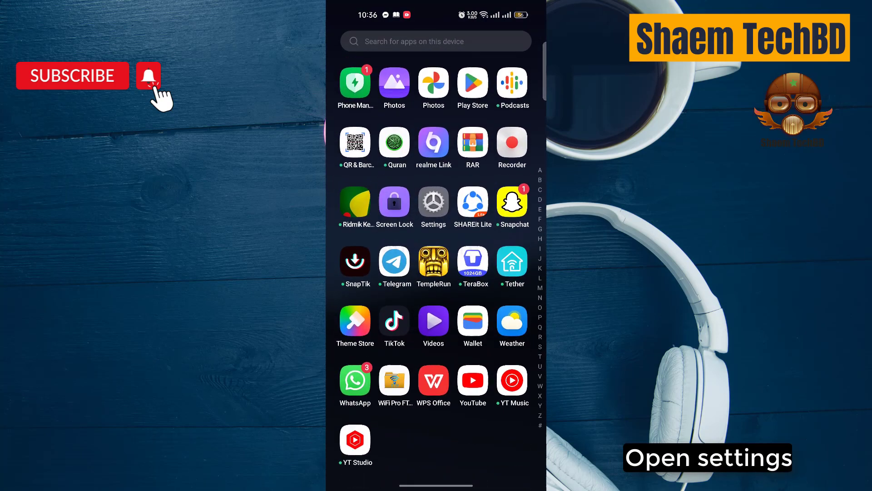
{"action": "scroll", "scroll_direction": "down", "scroll_amount": 3}
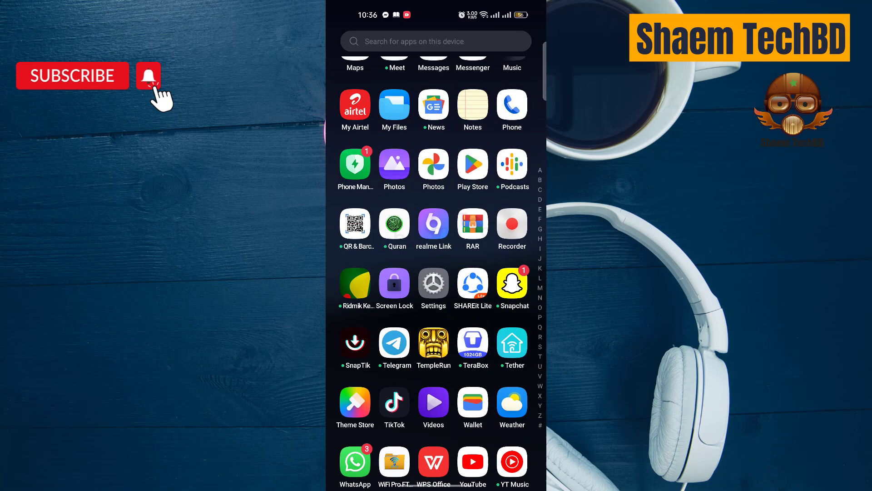
{"action": "left_click", "coordinate": [435, 41]}
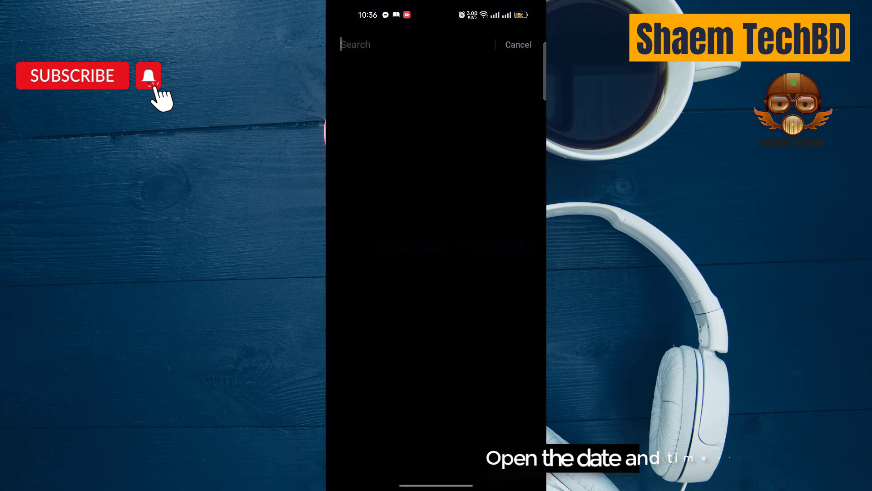
{"action": "type", "text": "dat"}
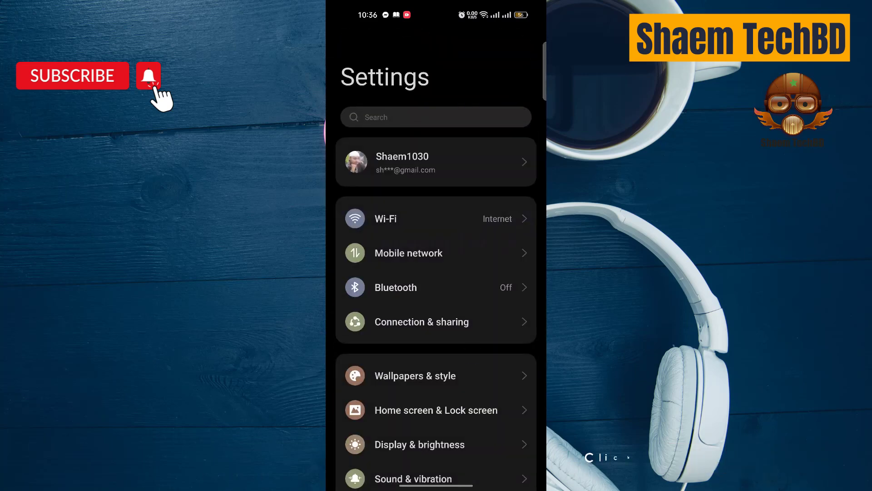
Open the Storage breakdown of the 128 GB phone from About device.
{"action": "scroll", "scroll_direction": "down", "scroll_amount": 3}
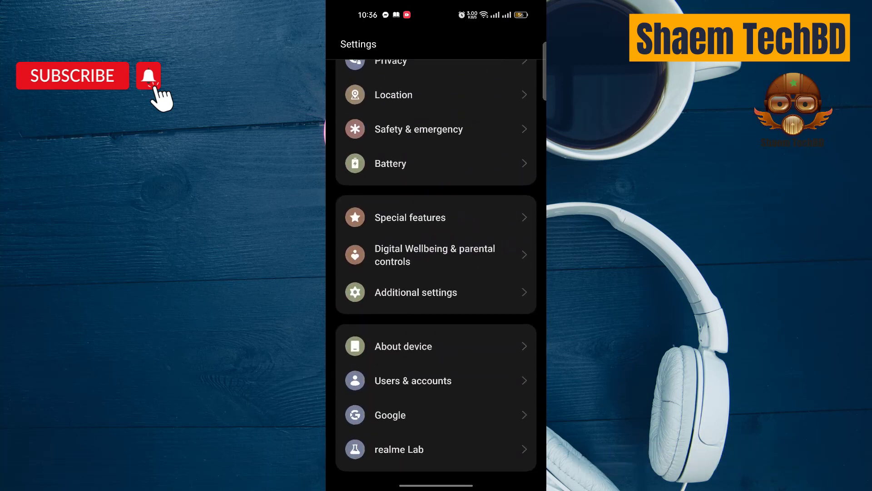
{"action": "left_click", "coordinate": [403, 347]}
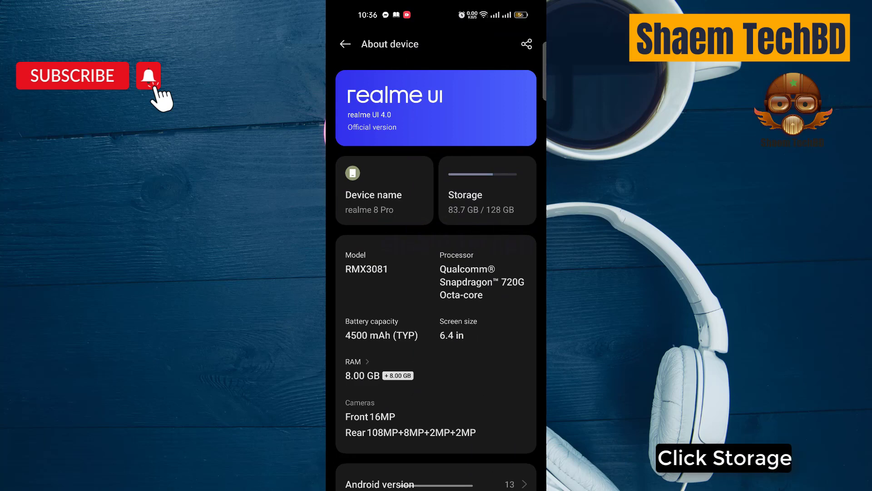
{"action": "left_click", "coordinate": [486, 189]}
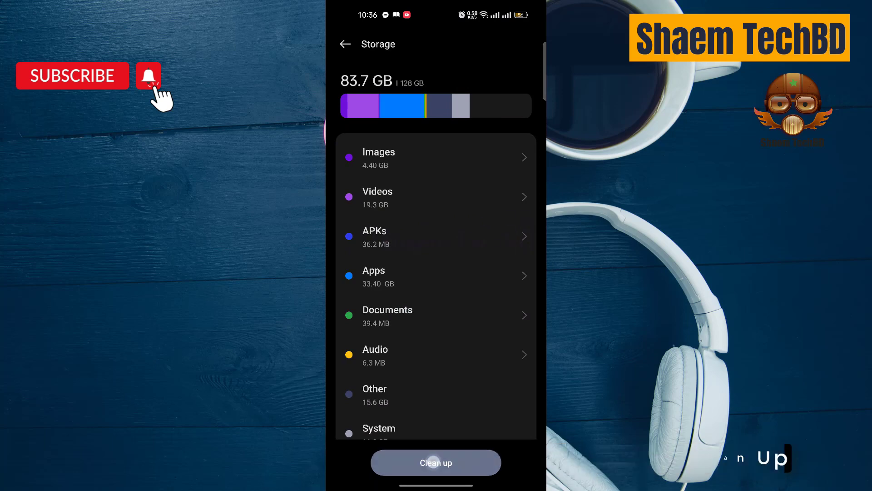
Clean 1.83 GB of junk files and decline the Quick Clean widget.
{"action": "left_click", "coordinate": [436, 462]}
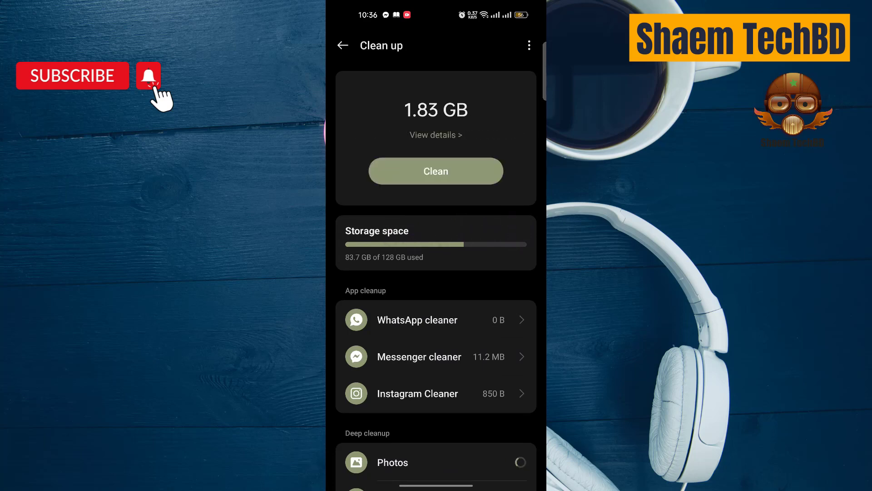
{"action": "left_click", "coordinate": [435, 171]}
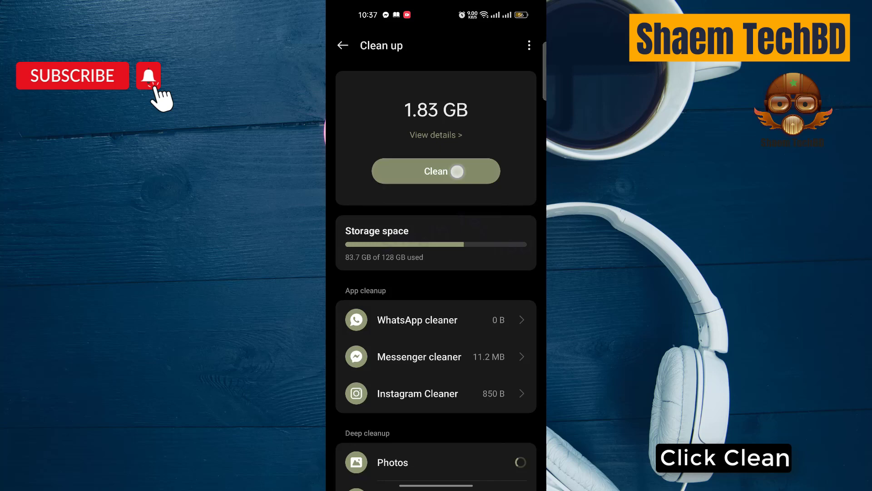
{"action": "left_click", "coordinate": [436, 171]}
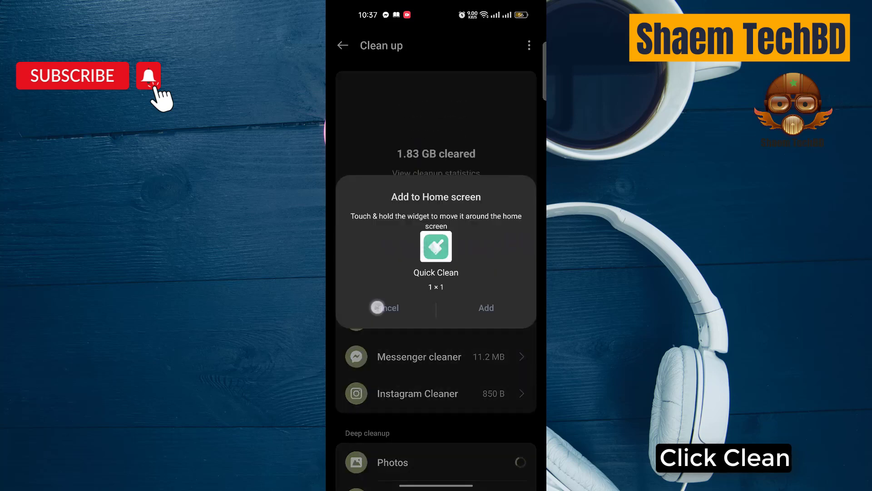
Return from cleanup through the storage overview to the main Settings list.
{"action": "left_click", "coordinate": [385, 308]}
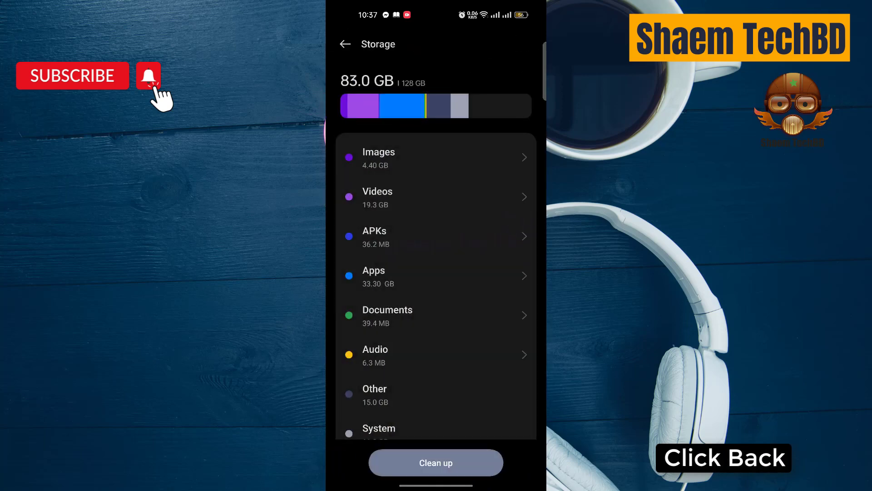
{"action": "left_click", "coordinate": [345, 44]}
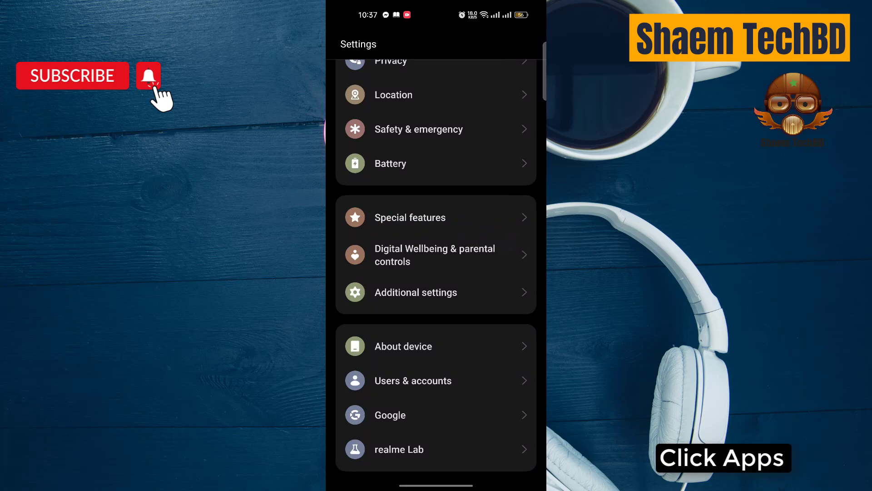
Open Coffee Meets Bagel's App info from Apps > App management.
{"action": "scroll", "scroll_direction": "down", "scroll_amount": 3}
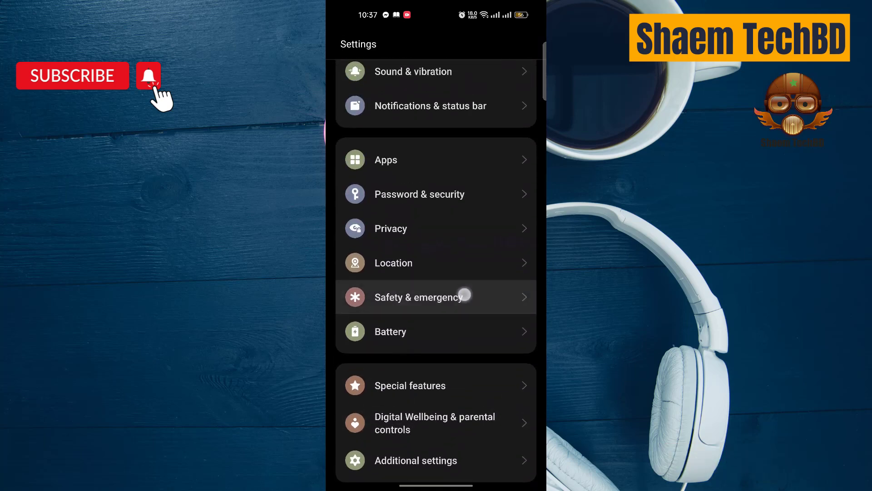
{"action": "left_click", "coordinate": [386, 159]}
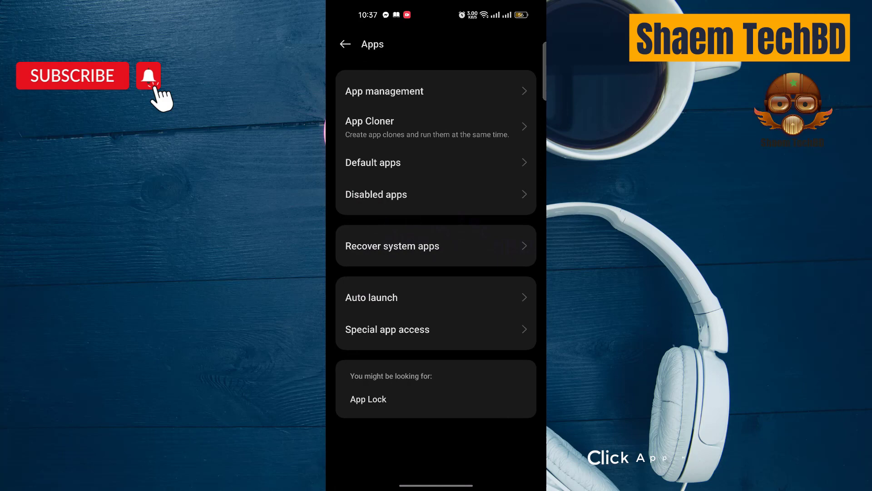
{"action": "left_click", "coordinate": [384, 91]}
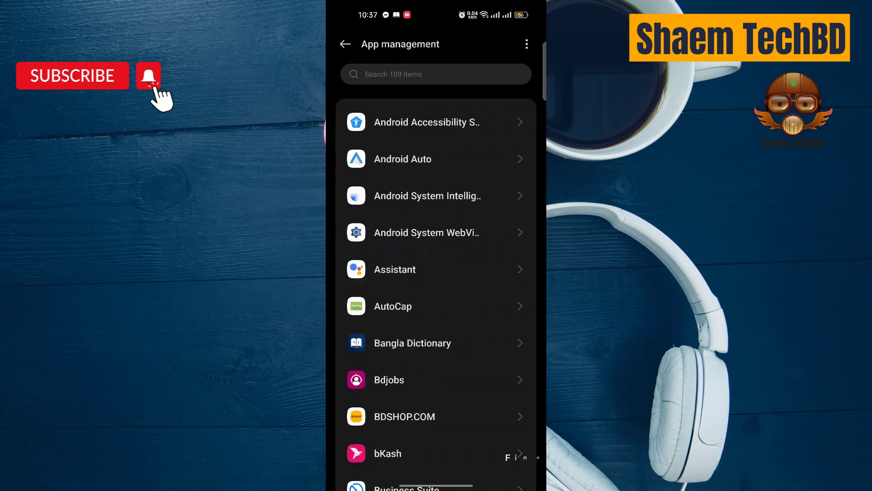
{"action": "scroll", "scroll_direction": "down", "scroll_amount": 3}
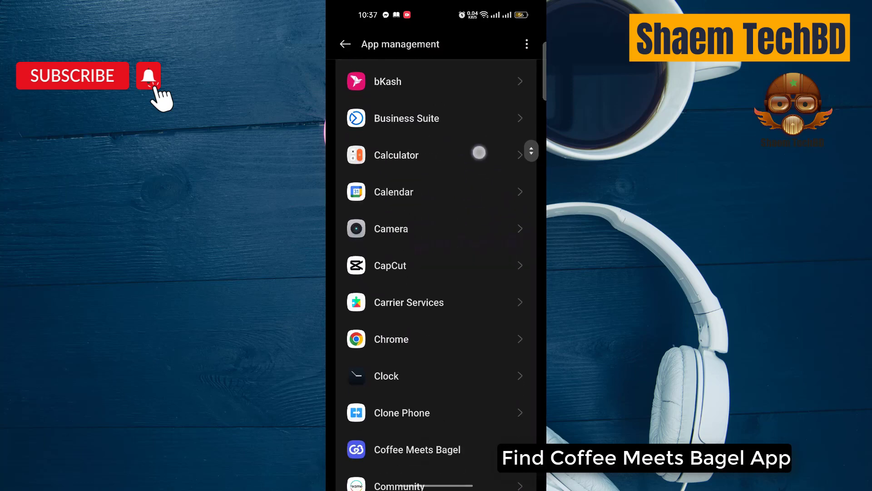
{"action": "scroll", "scroll_direction": "down", "scroll_amount": 3}
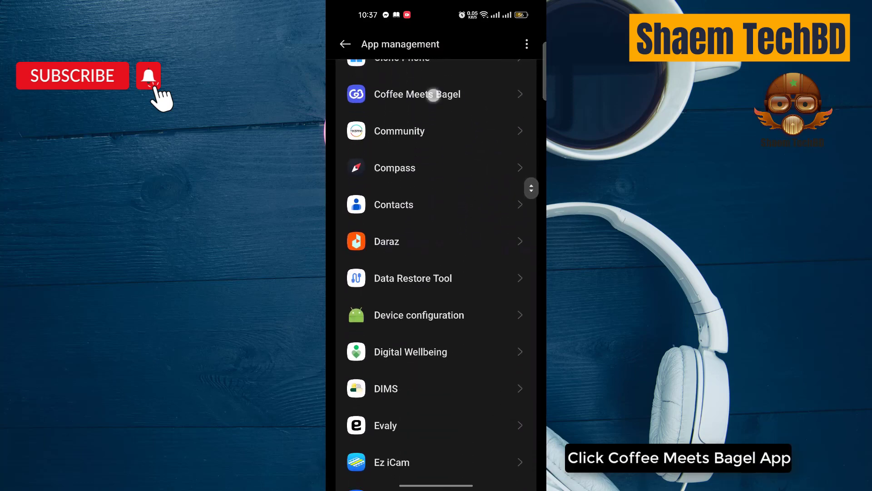
{"action": "left_click", "coordinate": [431, 94]}
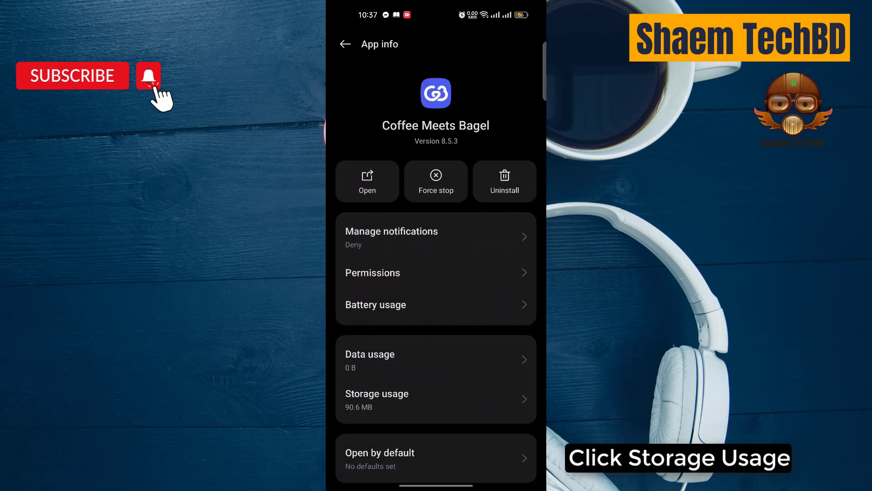
Clear Coffee Meets Bagel's cache to 0 B and delete its app data.
{"action": "scroll", "scroll_direction": "down", "scroll_amount": 3}
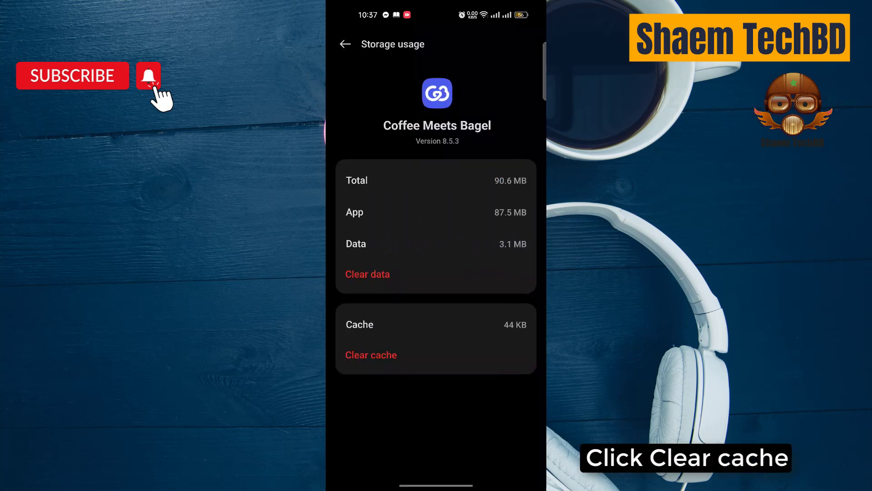
{"action": "left_click", "coordinate": [371, 354]}
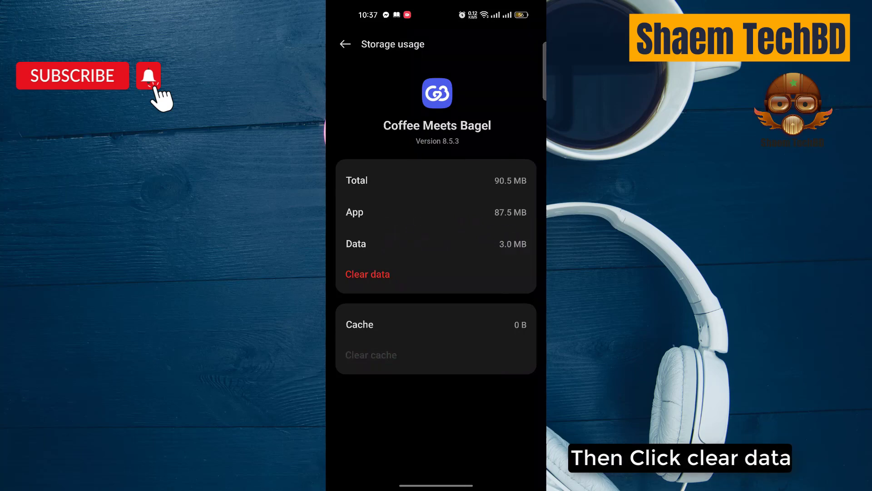
{"action": "left_click", "coordinate": [367, 274]}
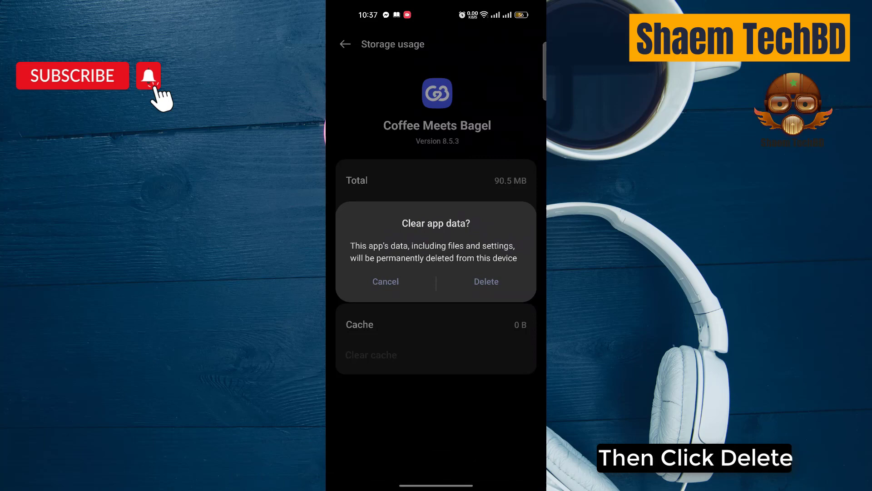
{"action": "left_click", "coordinate": [486, 281]}
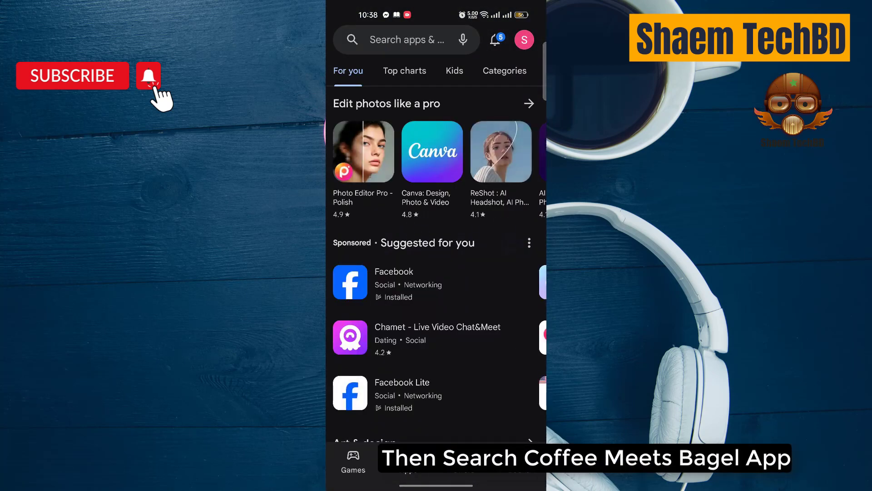
Rerun the 'coffee meets' search and open Coffee Meets Bagel's ratings and reviews.
{"action": "left_click", "coordinate": [407, 40]}
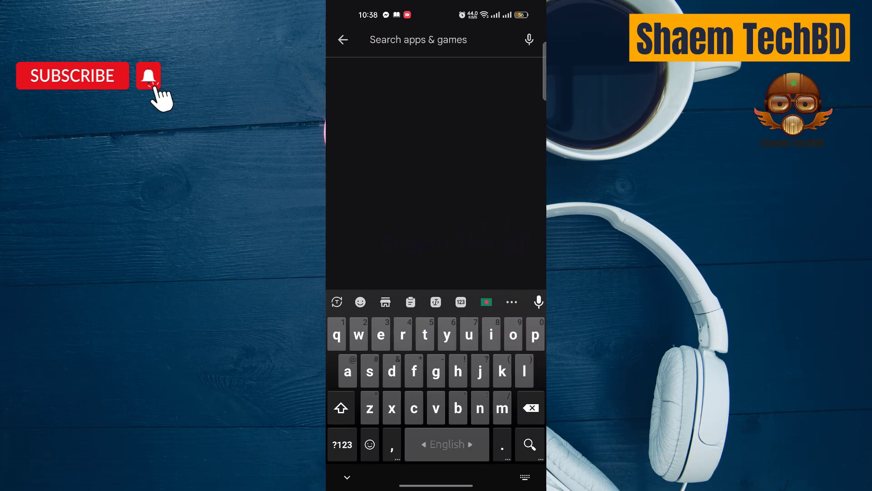
{"action": "left_click", "coordinate": [417, 39]}
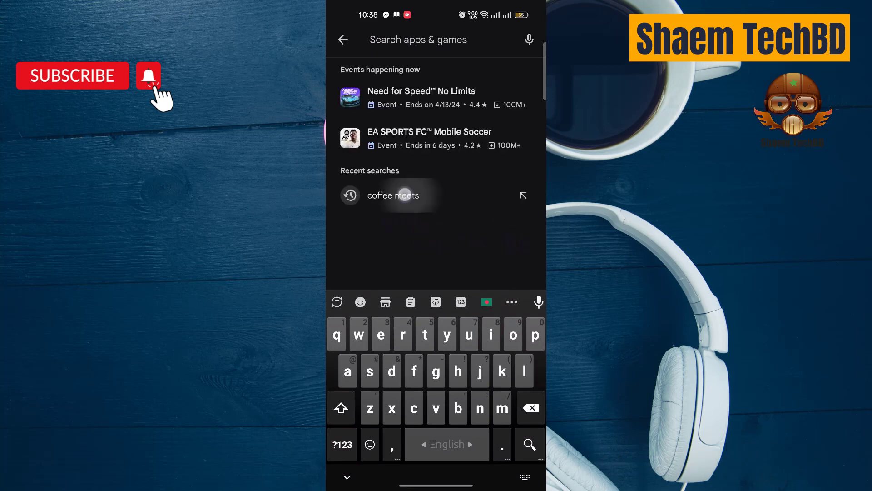
{"action": "left_click", "coordinate": [393, 196]}
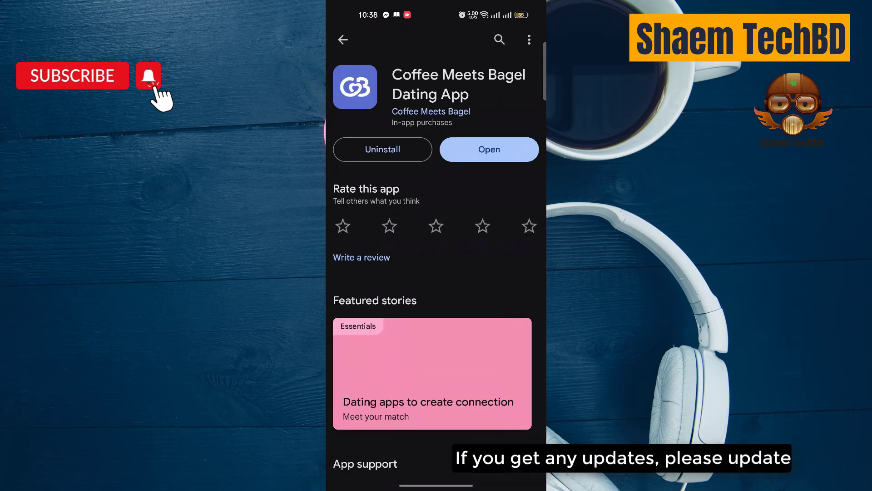
{"action": "left_click", "coordinate": [489, 149]}
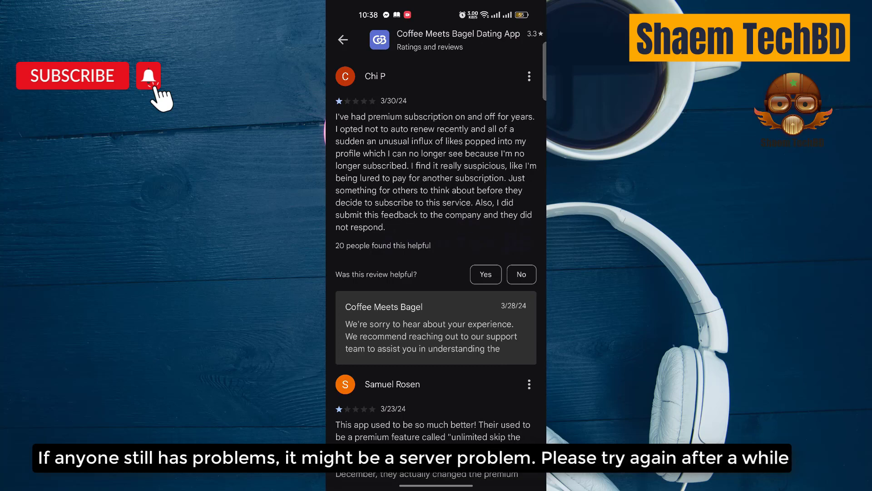
{"action": "scroll", "scroll_direction": "down", "scroll_amount": 3}
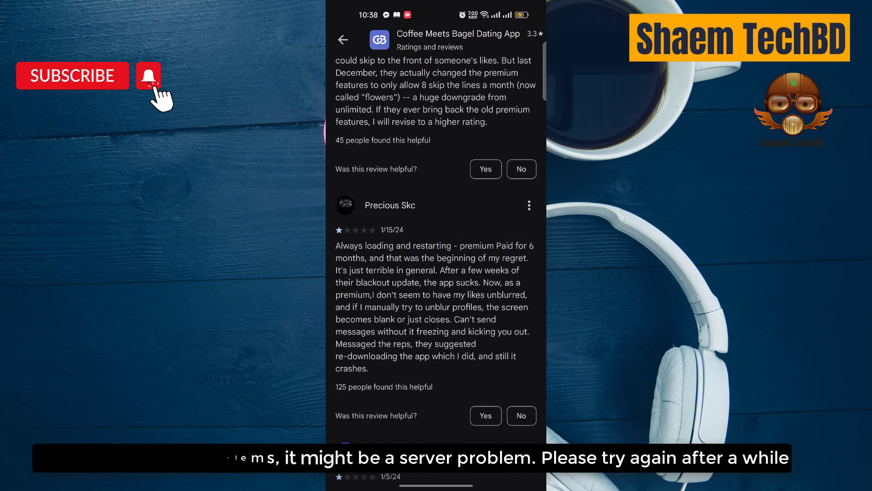
{"action": "scroll", "scroll_direction": "down", "scroll_amount": 3}
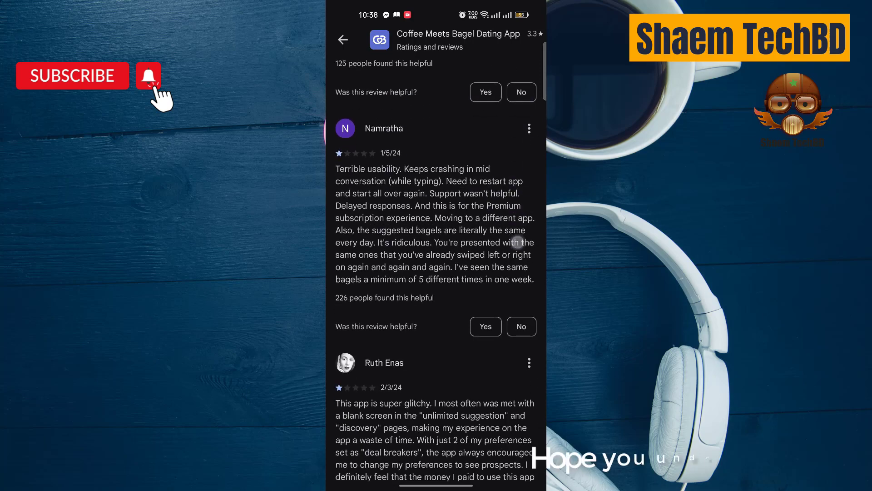
{"action": "scroll", "scroll_direction": "down", "scroll_amount": 3}
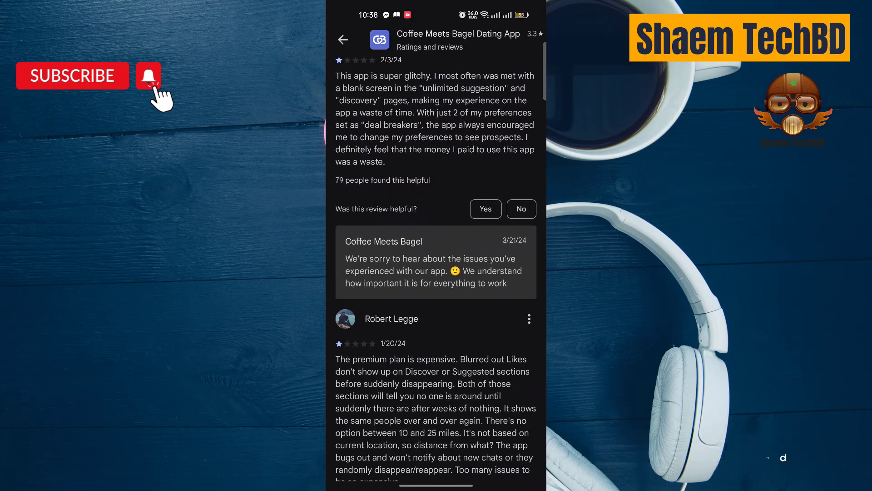
{"action": "scroll", "scroll_direction": "down", "scroll_amount": 3}
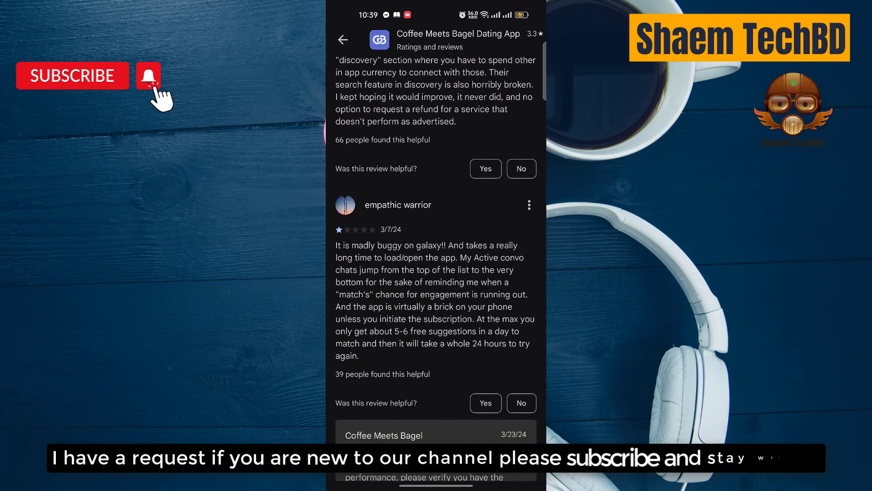
{"action": "scroll", "scroll_direction": "down", "scroll_amount": 3}
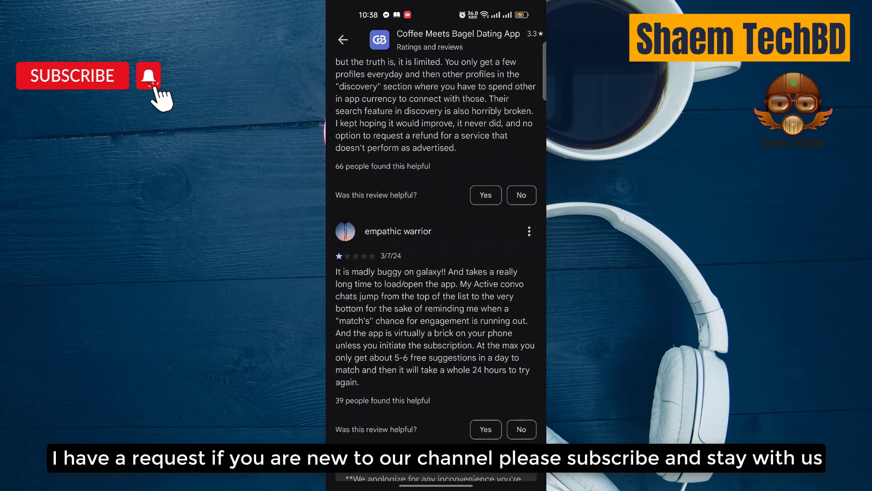
{"action": "scroll", "scroll_direction": "down", "scroll_amount": 3}
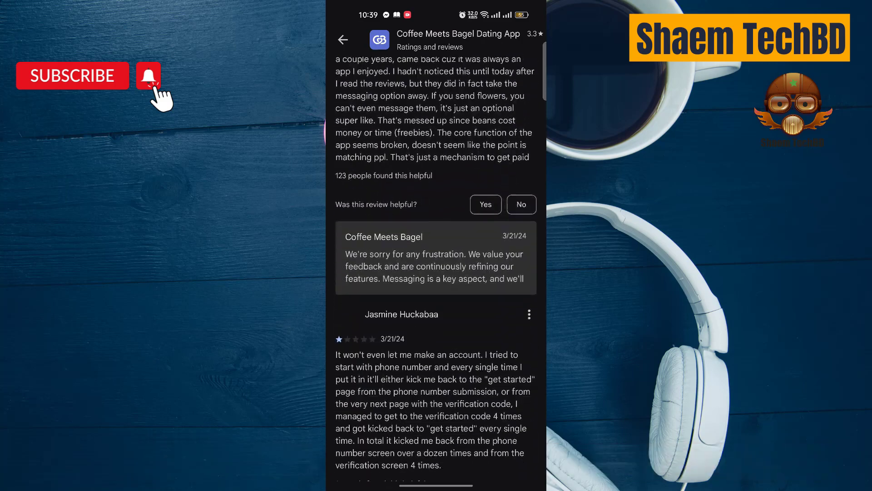
{"action": "scroll", "scroll_direction": "down", "scroll_amount": 3}
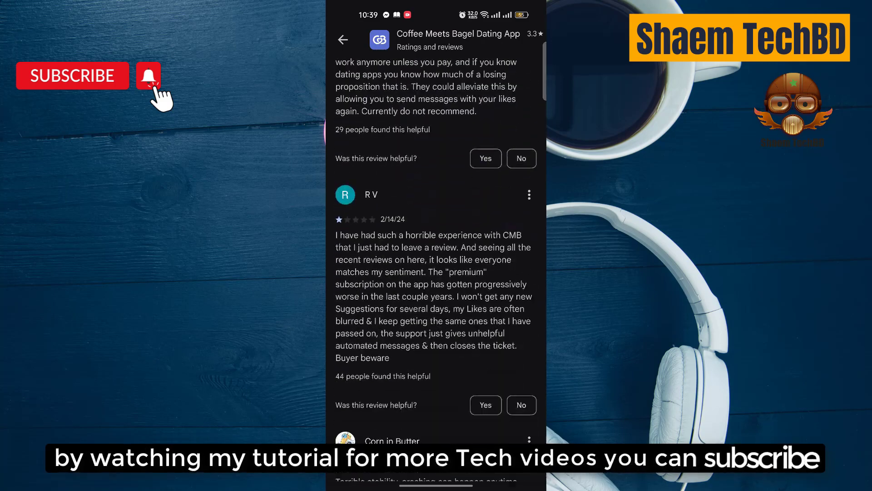
{"action": "scroll", "scroll_direction": "down", "scroll_amount": 3}
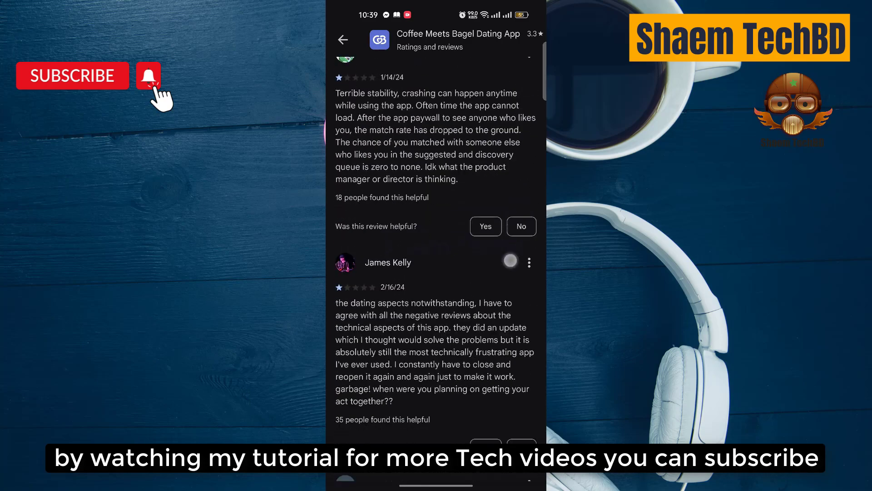